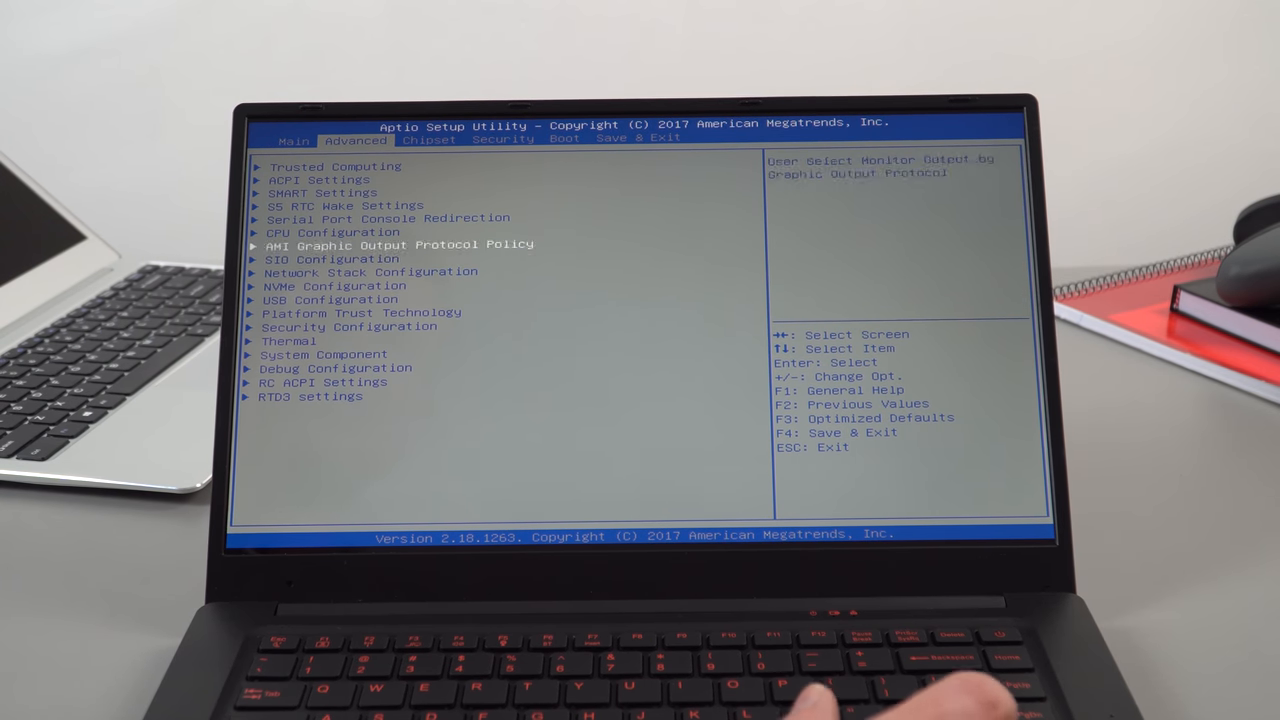
# - Review CPU Power Management Configuration, confirming EIST, Turbo Mode and C-States are enabled
pyautogui.press('down')
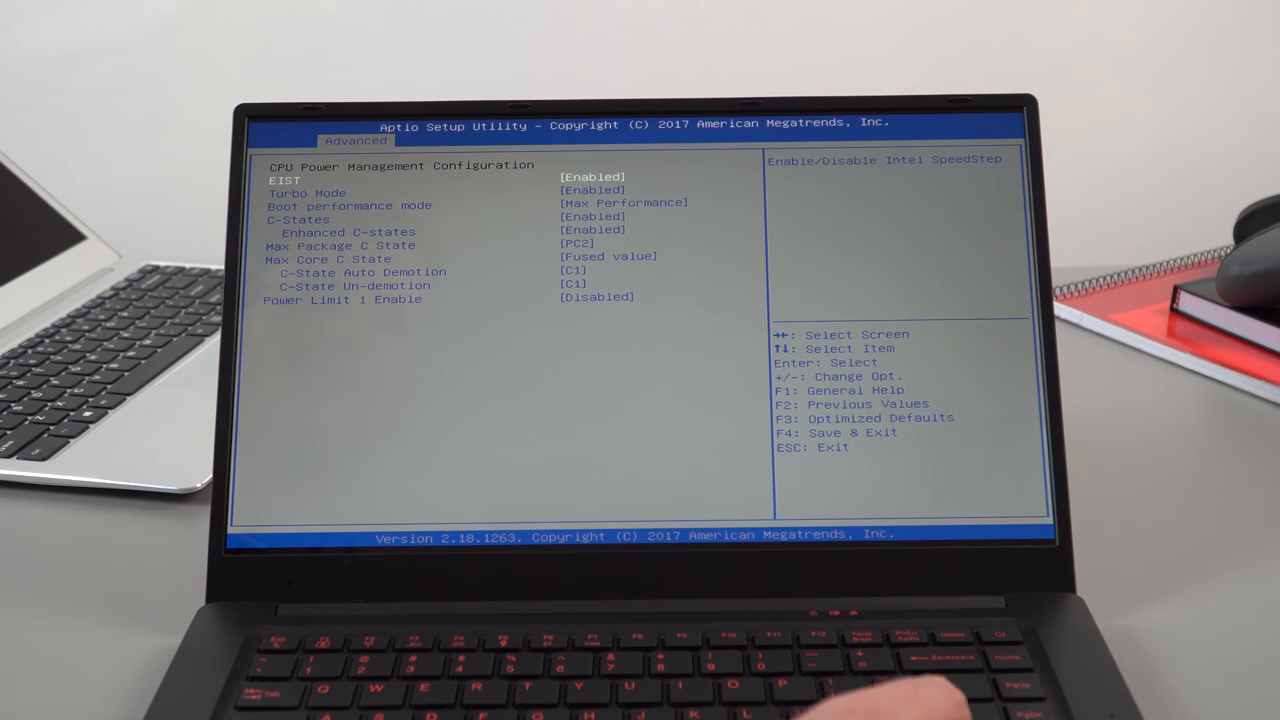
pyautogui.press('Down')
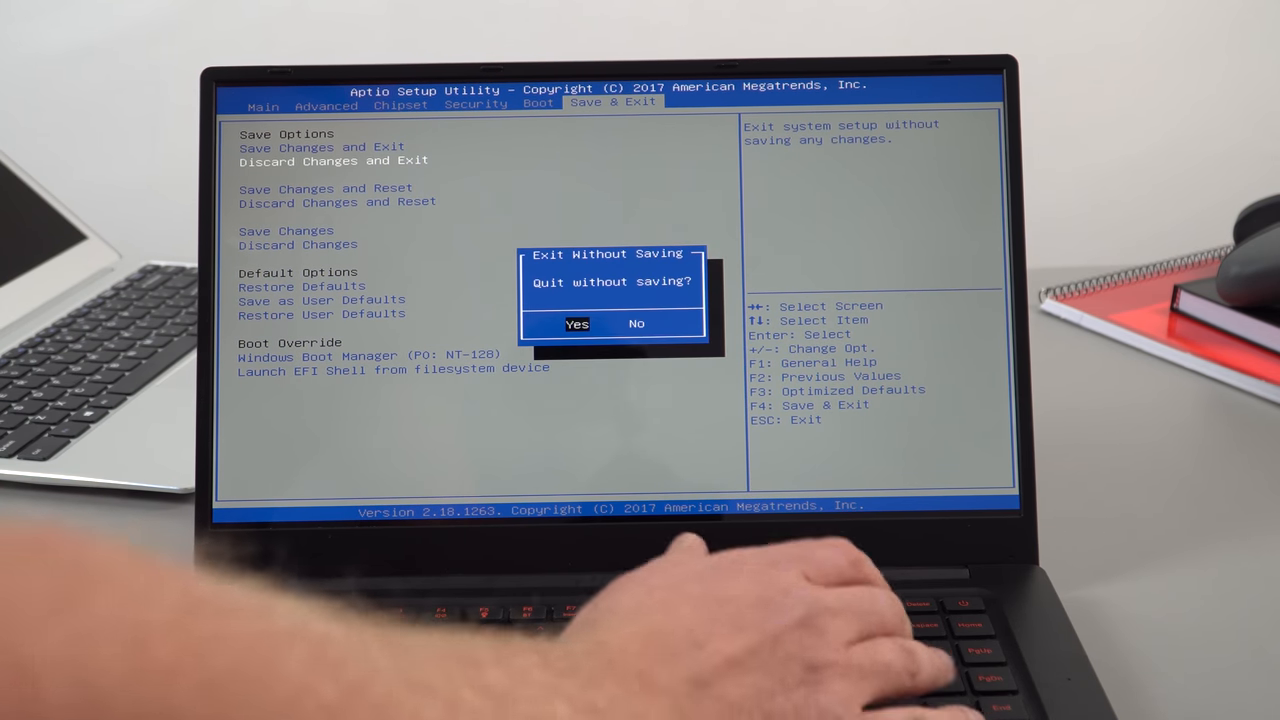
# - Confirm quitting the BIOS setup utility without saving changes
pyautogui.click(577, 323)
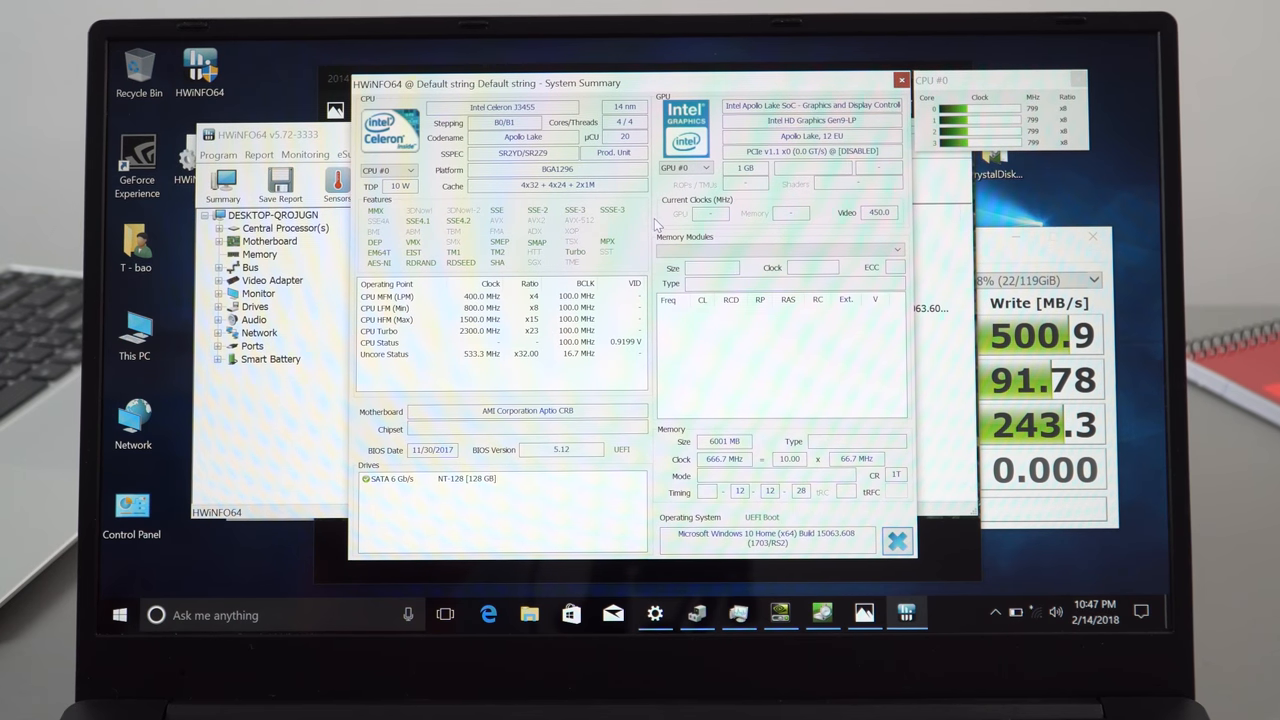
pyautogui.moveTo(472, 342)
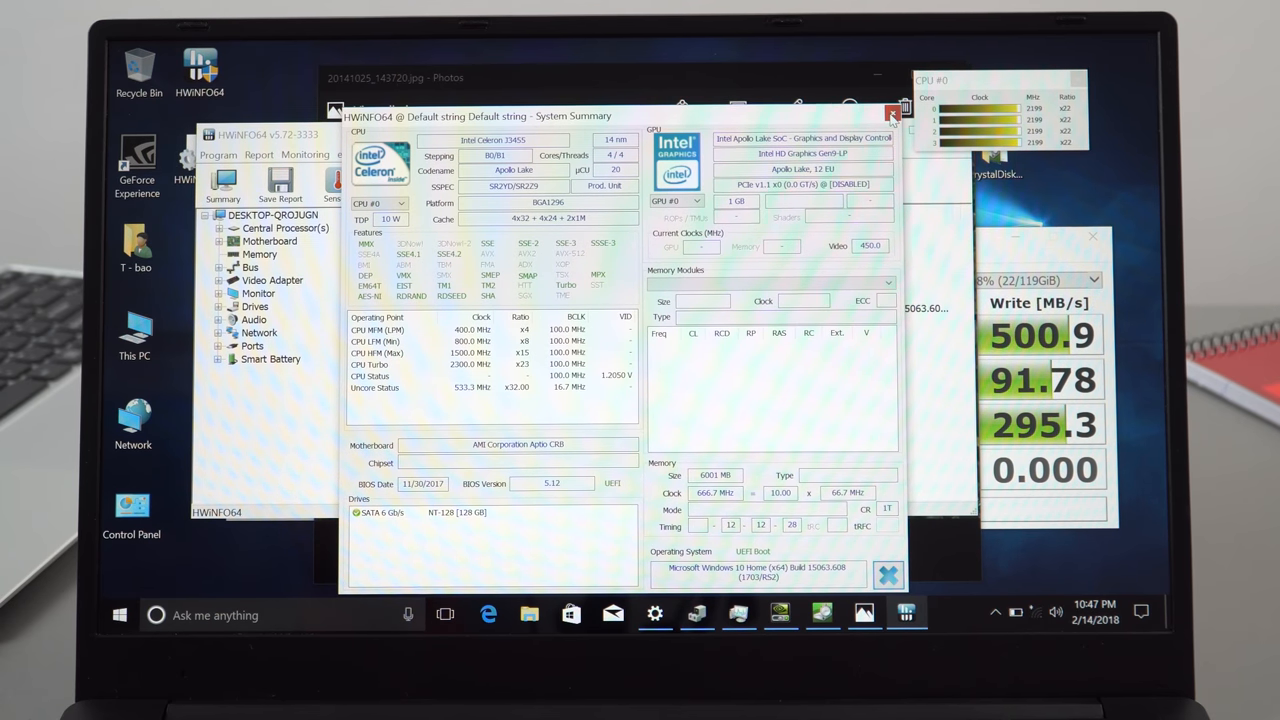
# - Close System Summary and view the built-in display panel and memory timing details
pyautogui.click(892, 116)
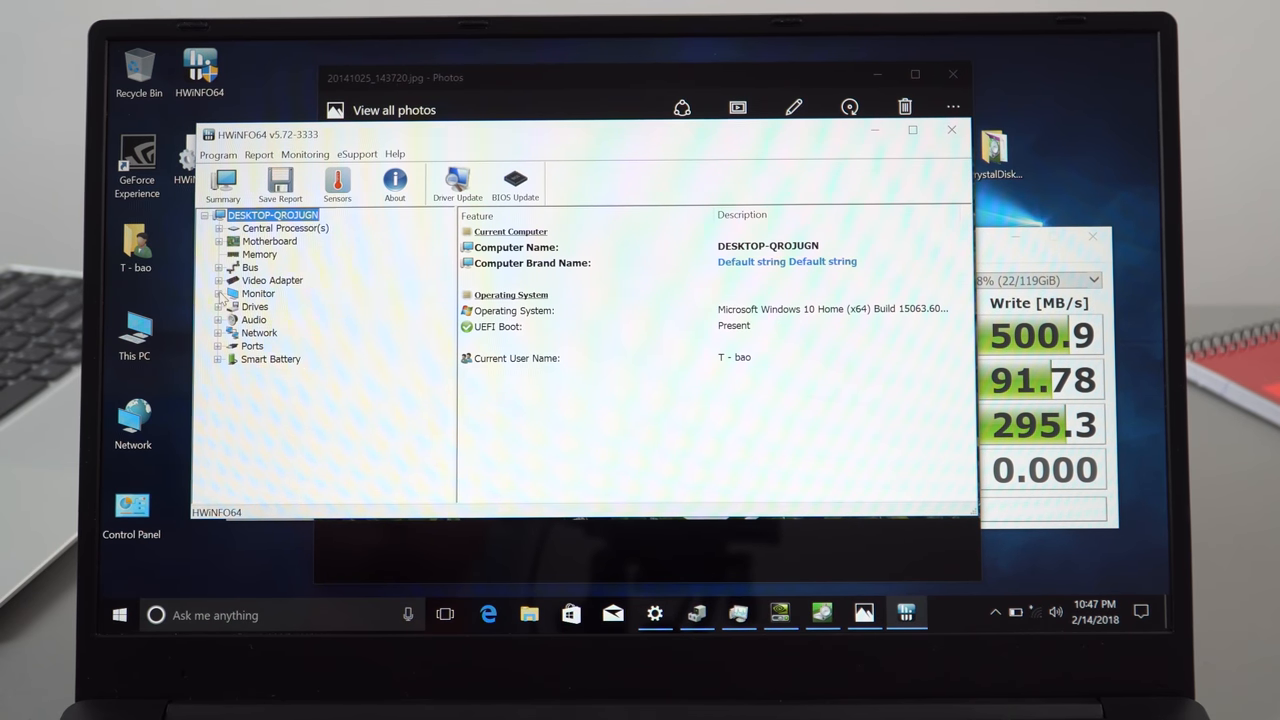
pyautogui.click(318, 305)
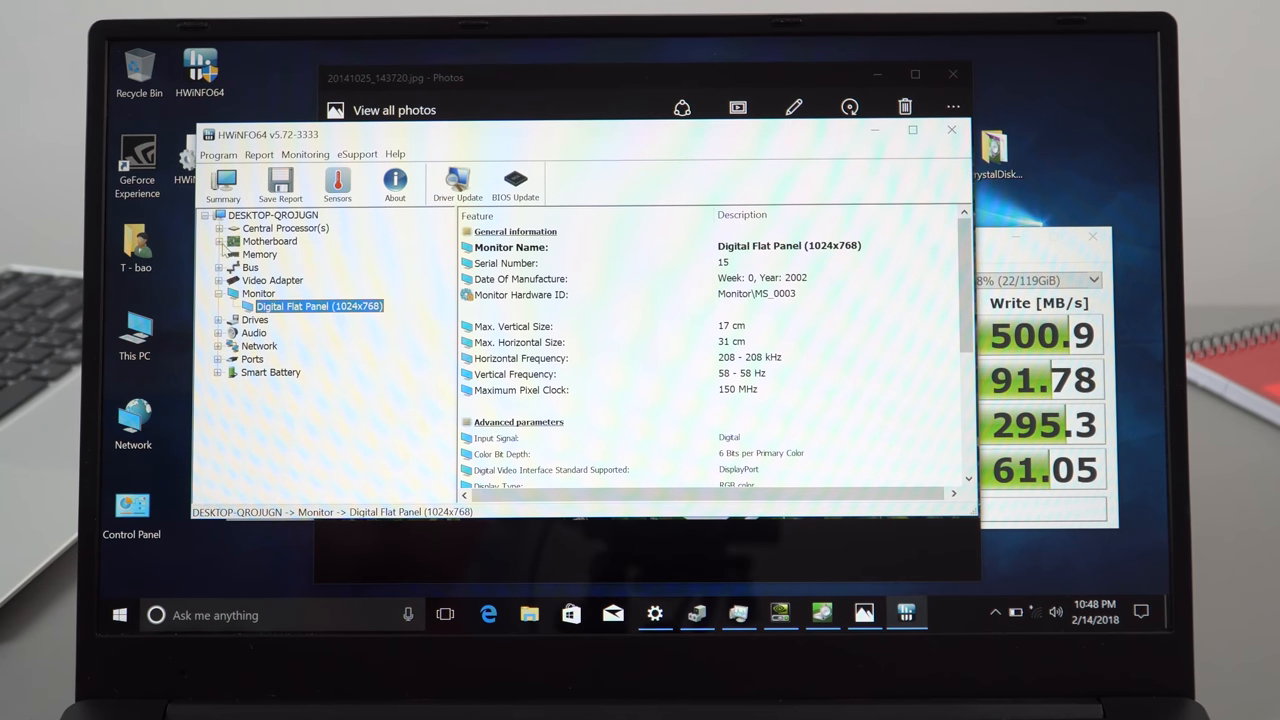
pyautogui.click(259, 254)
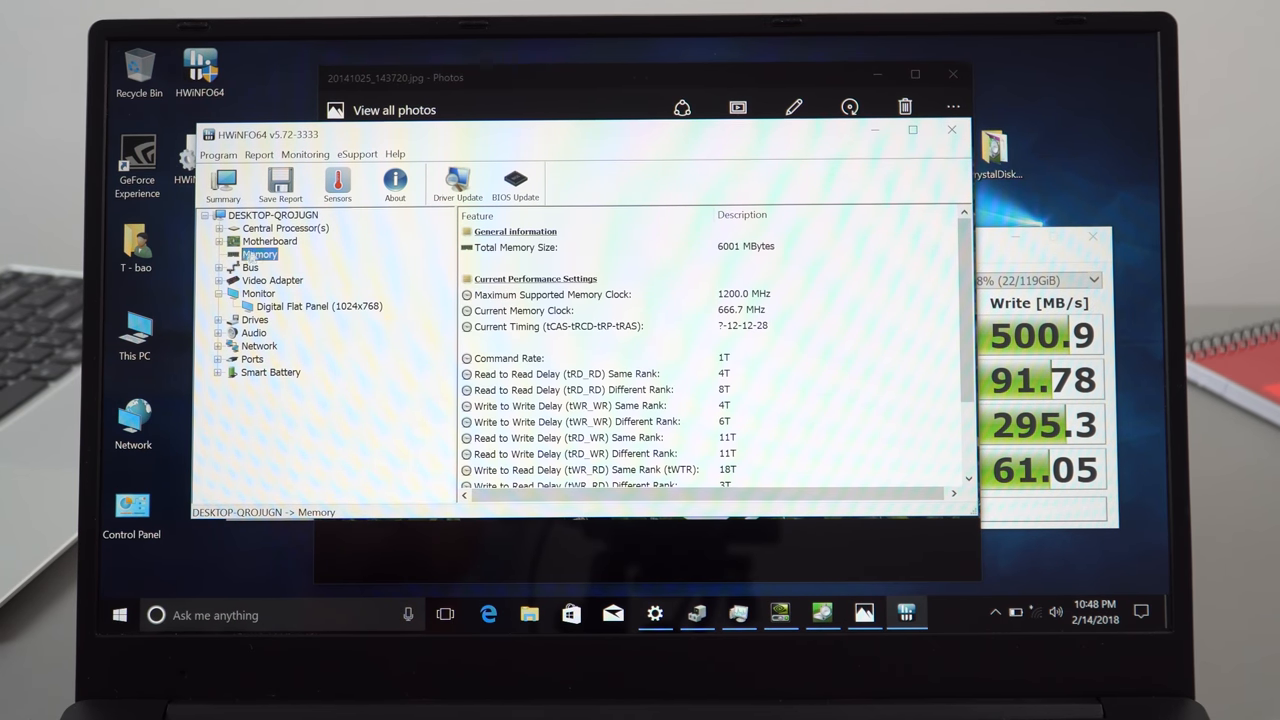
pyautogui.scroll(-3)
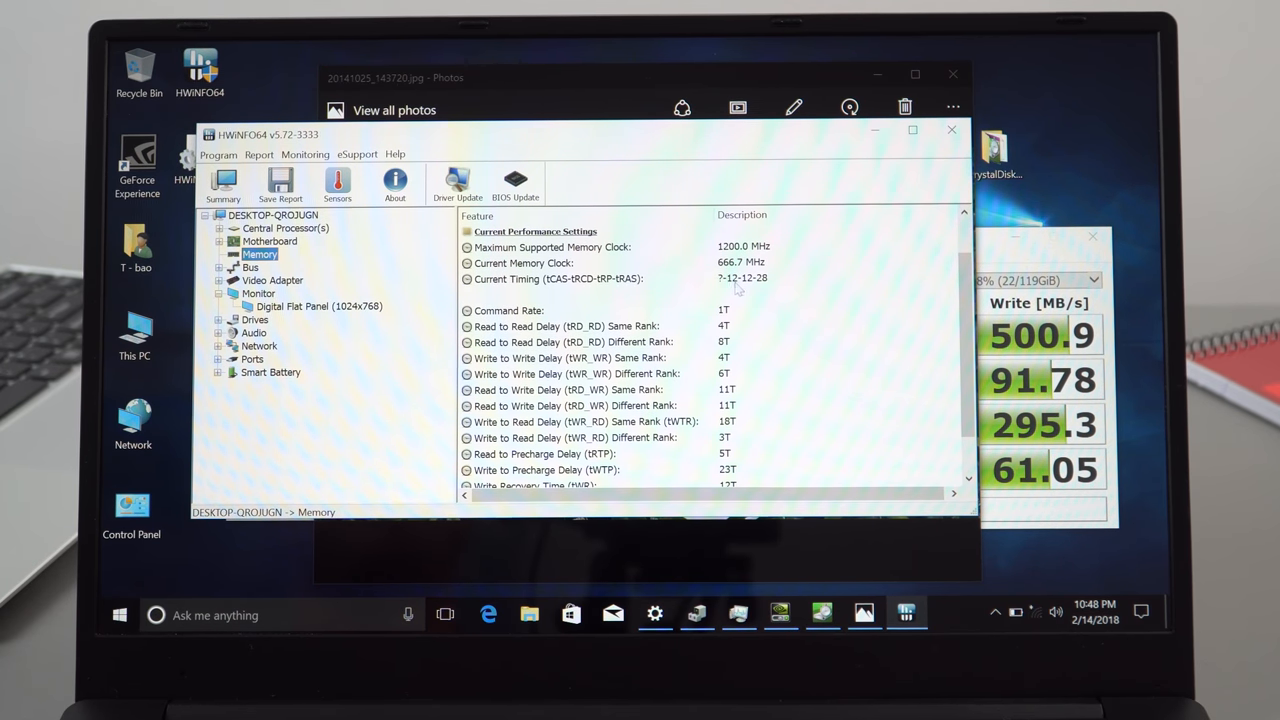
# - Expand Network and show details of the Intel Dual Band Wireless-AC 3165 adapter
pyautogui.click(738, 614)
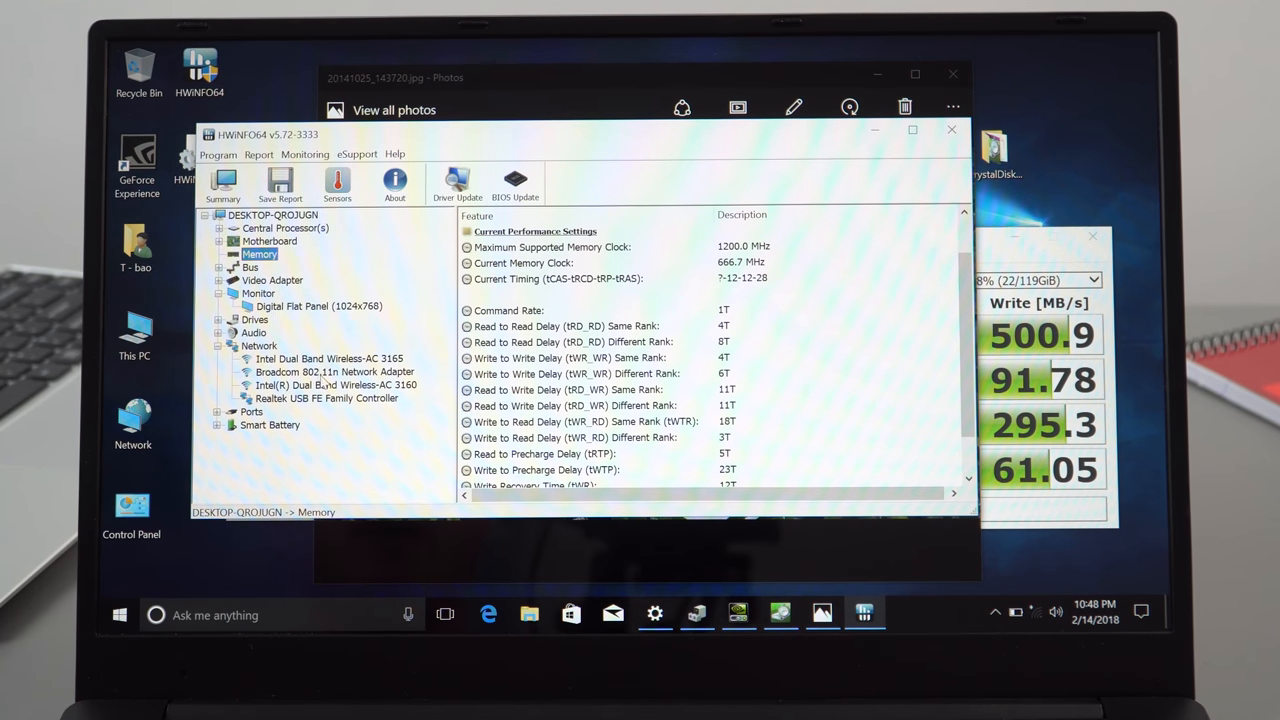
pyautogui.click(330, 358)
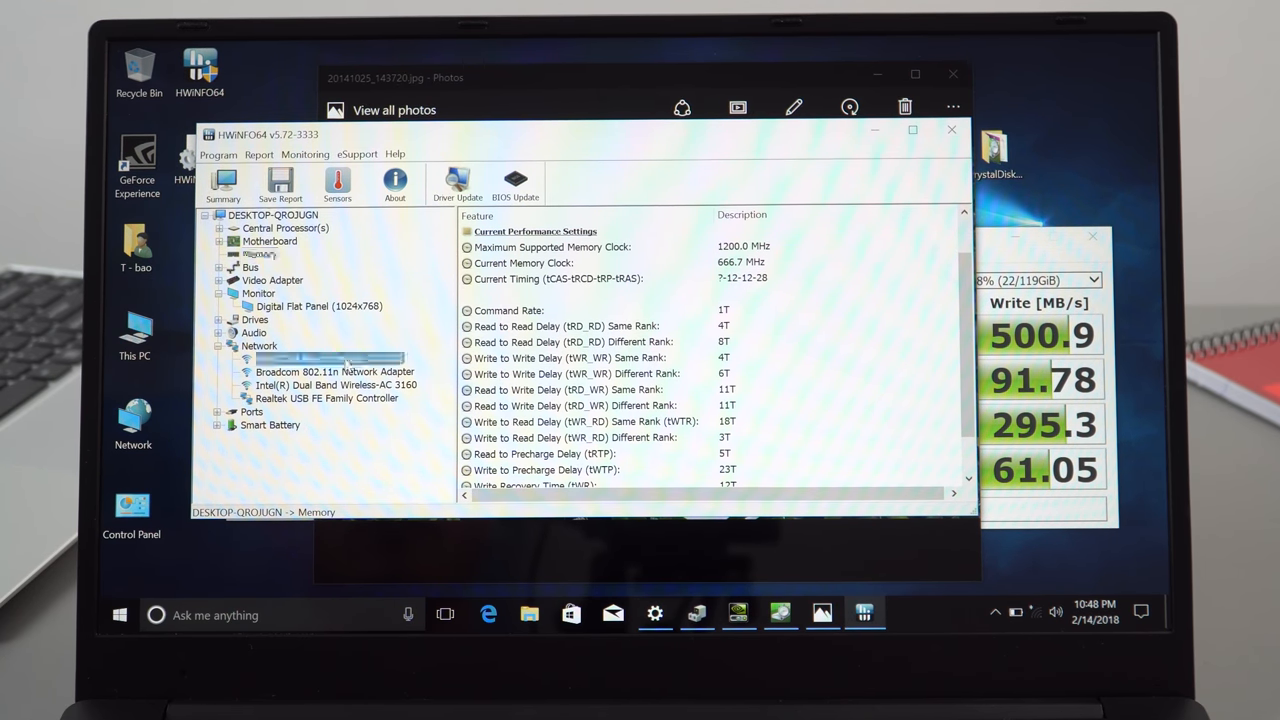
pyautogui.click(329, 358)
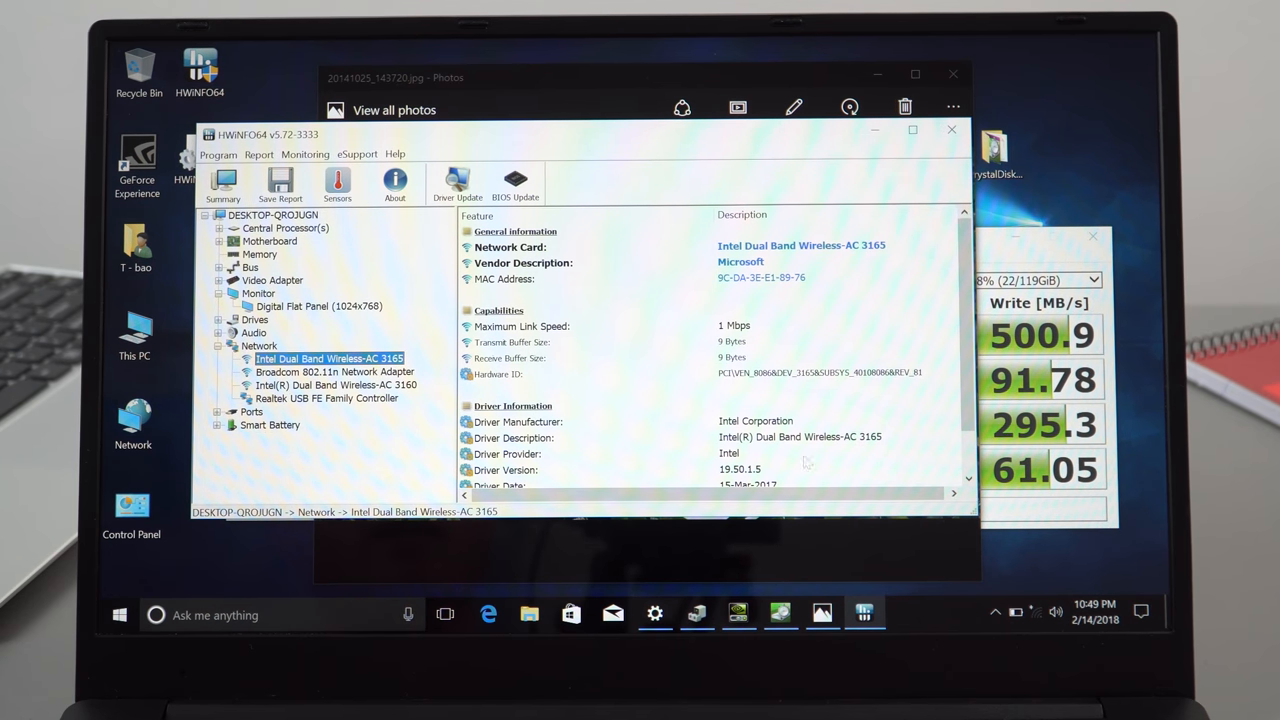
# - Bring up Device Manager listing the drives, graphics adapters, Wireless-AC 3165 and processor cores
pyautogui.click(697, 614)
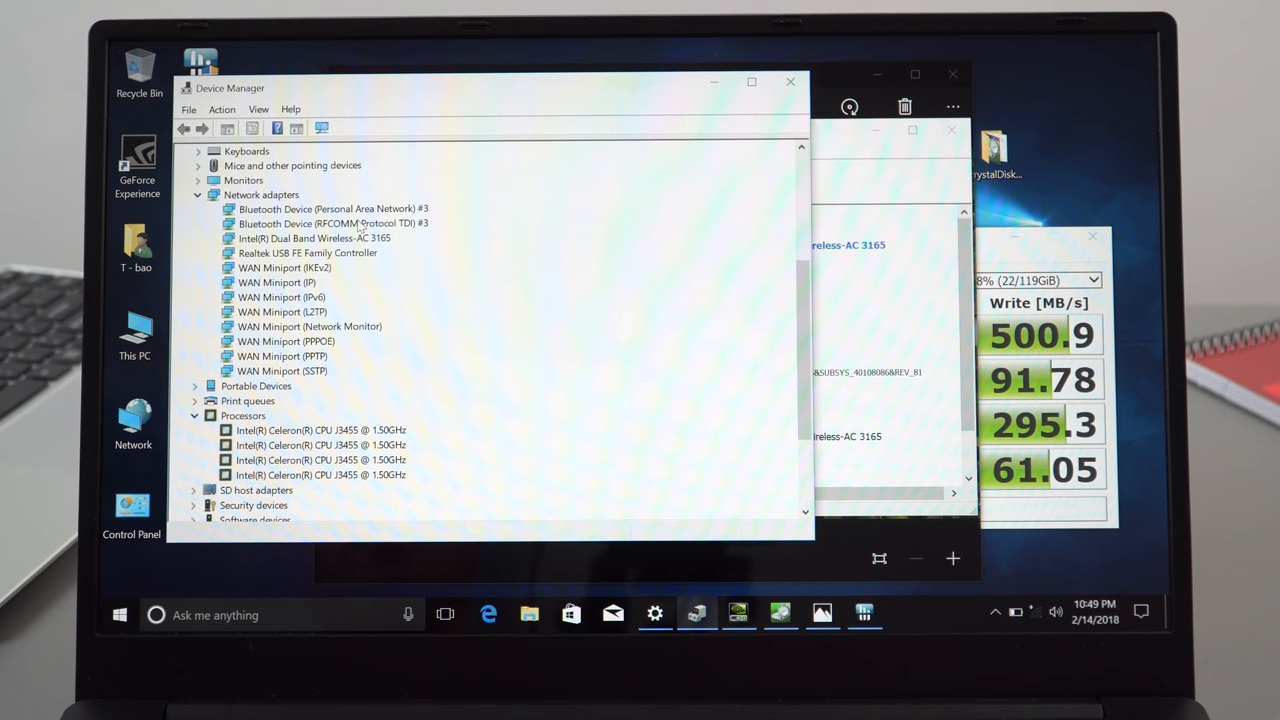
pyautogui.click(314, 238)
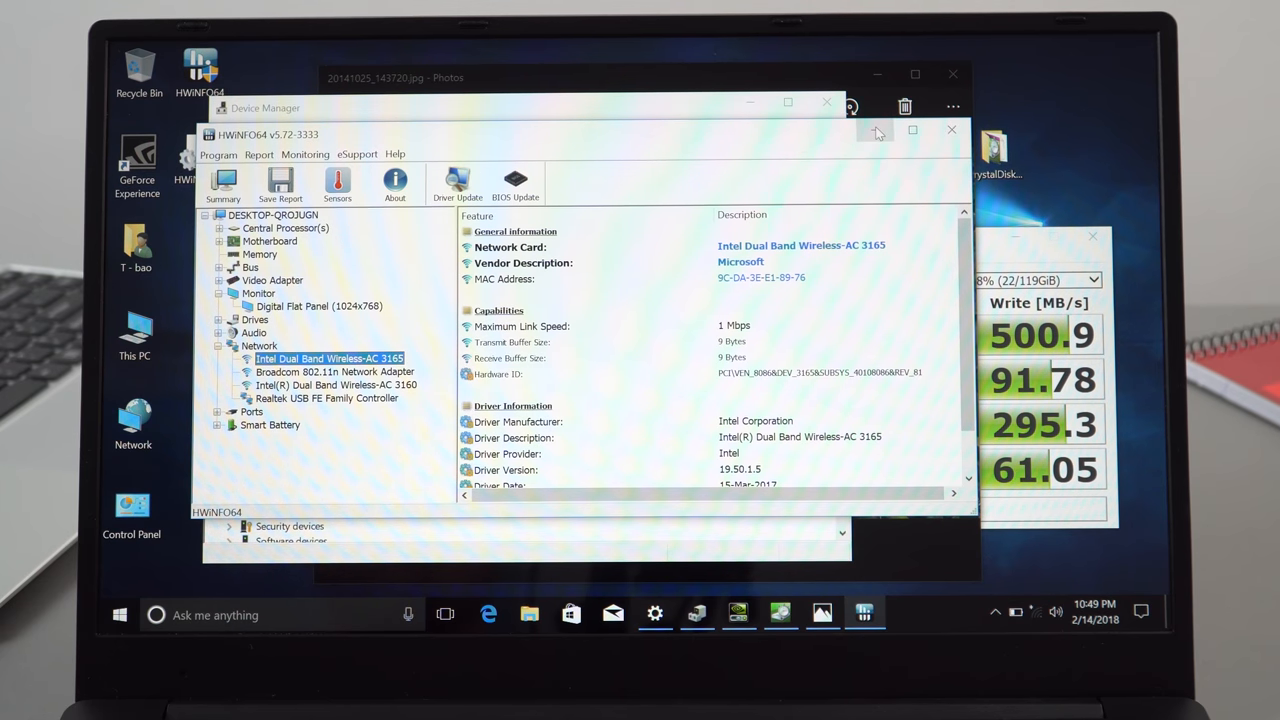
pyautogui.moveTo(876, 131)
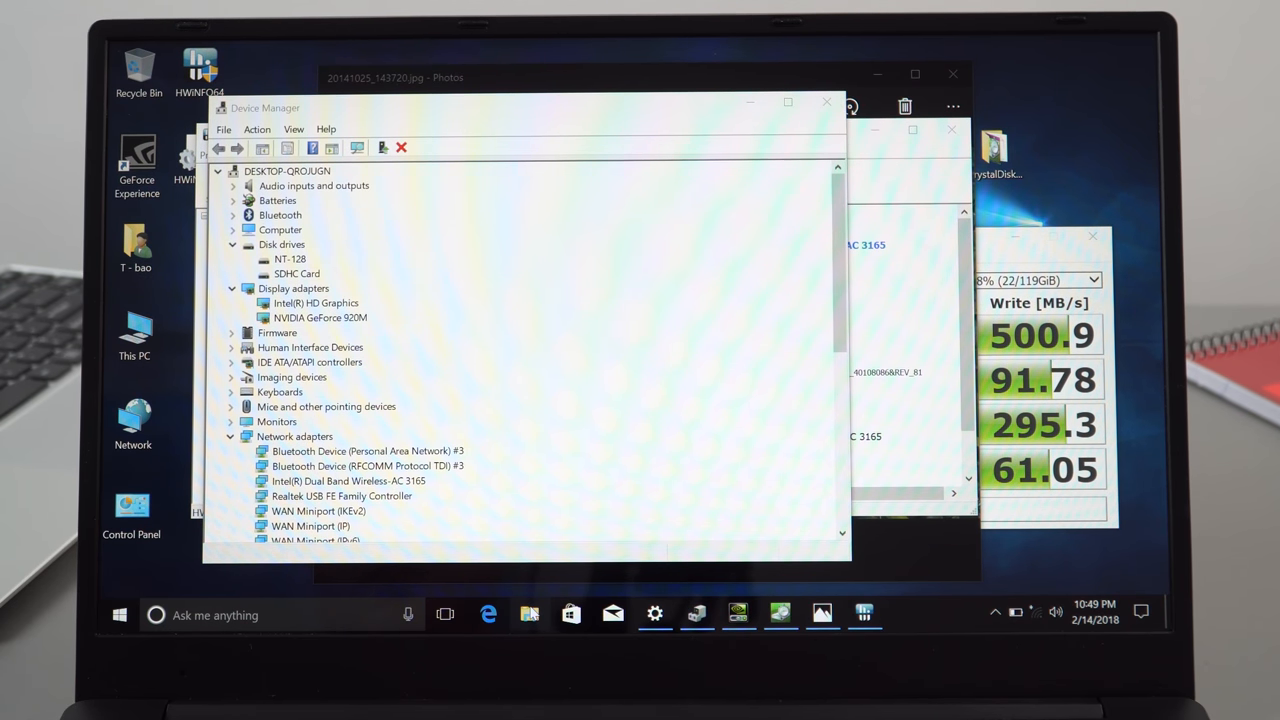
# - Open the demo photo 20141026_142111.jpg from File Explorer in Photos
pyautogui.rightClick(529, 614)
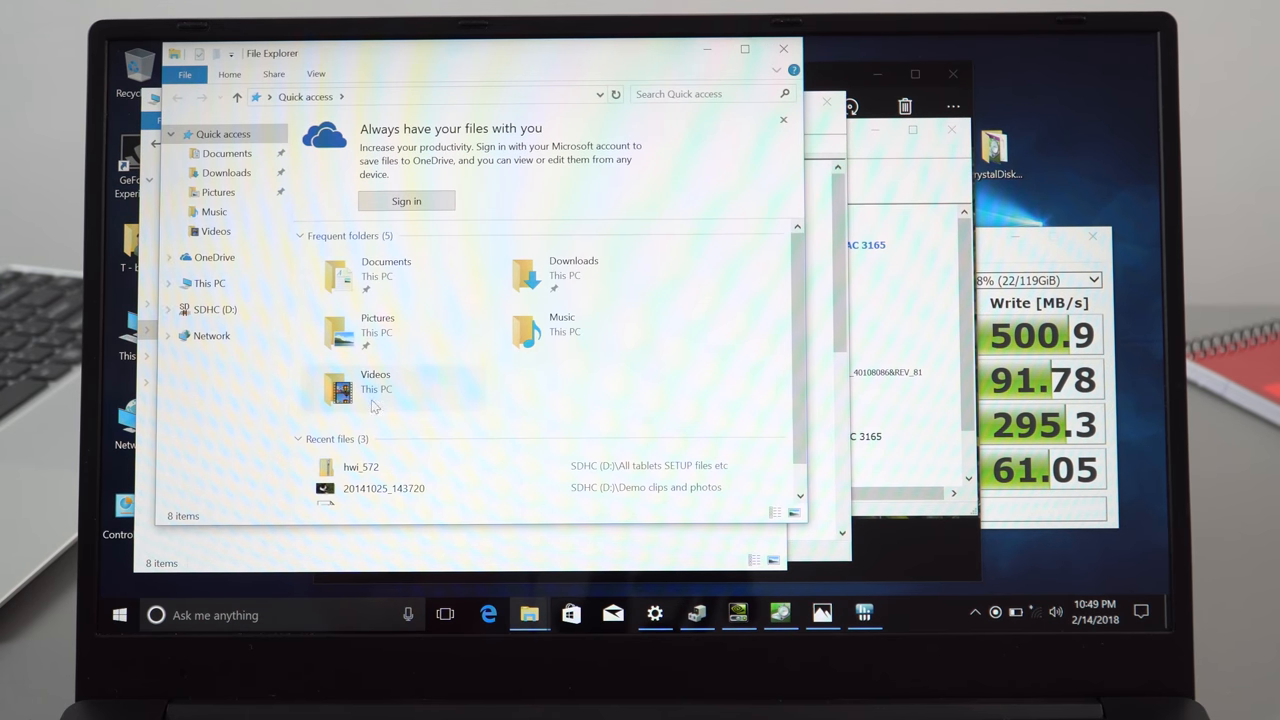
pyautogui.click(210, 283)
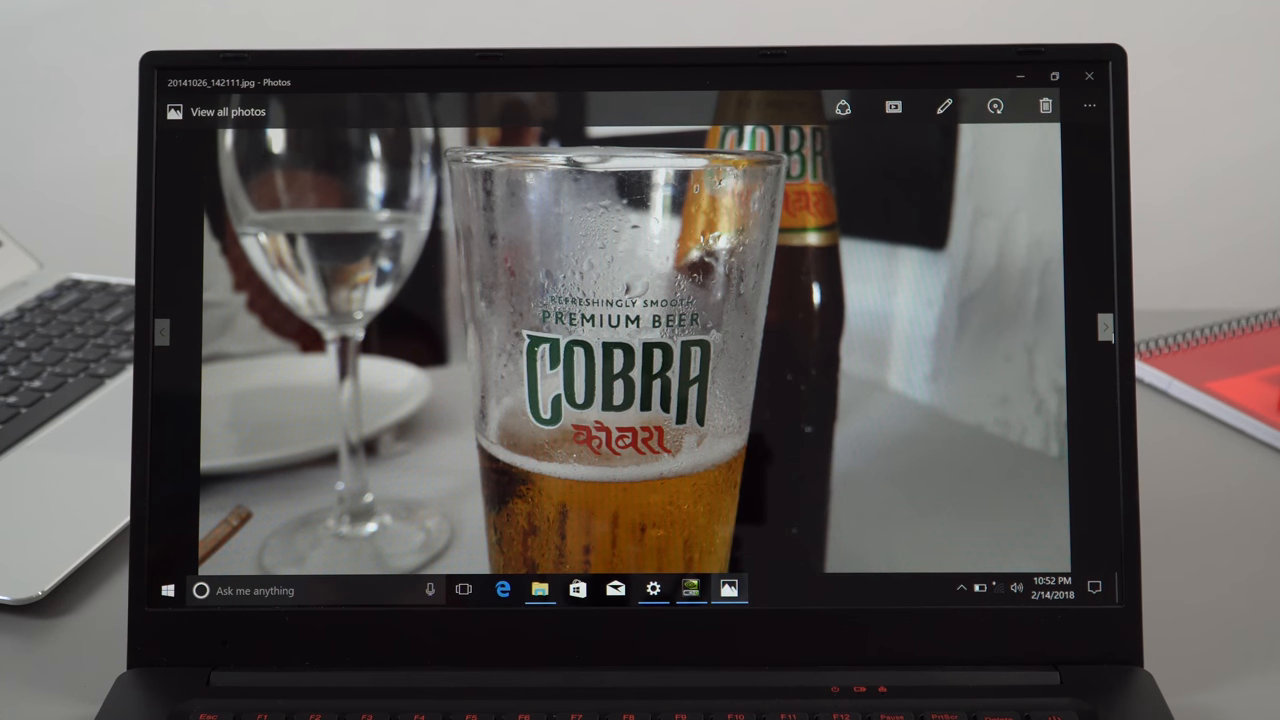
# - Show NVIDIA System Information: GeForce 920M, driver 387.92, 192 CUDA cores, 2048 MB DDR3
pyautogui.click(1106, 326)
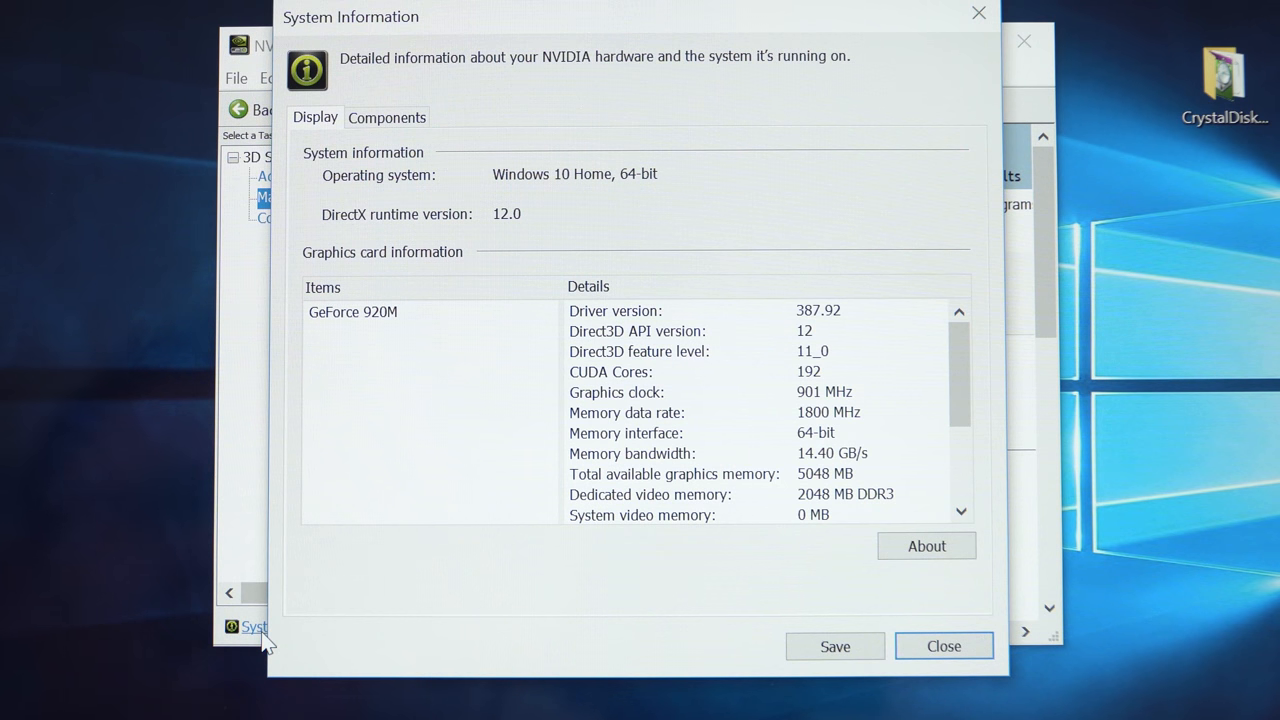
pyautogui.moveTo(780, 460)
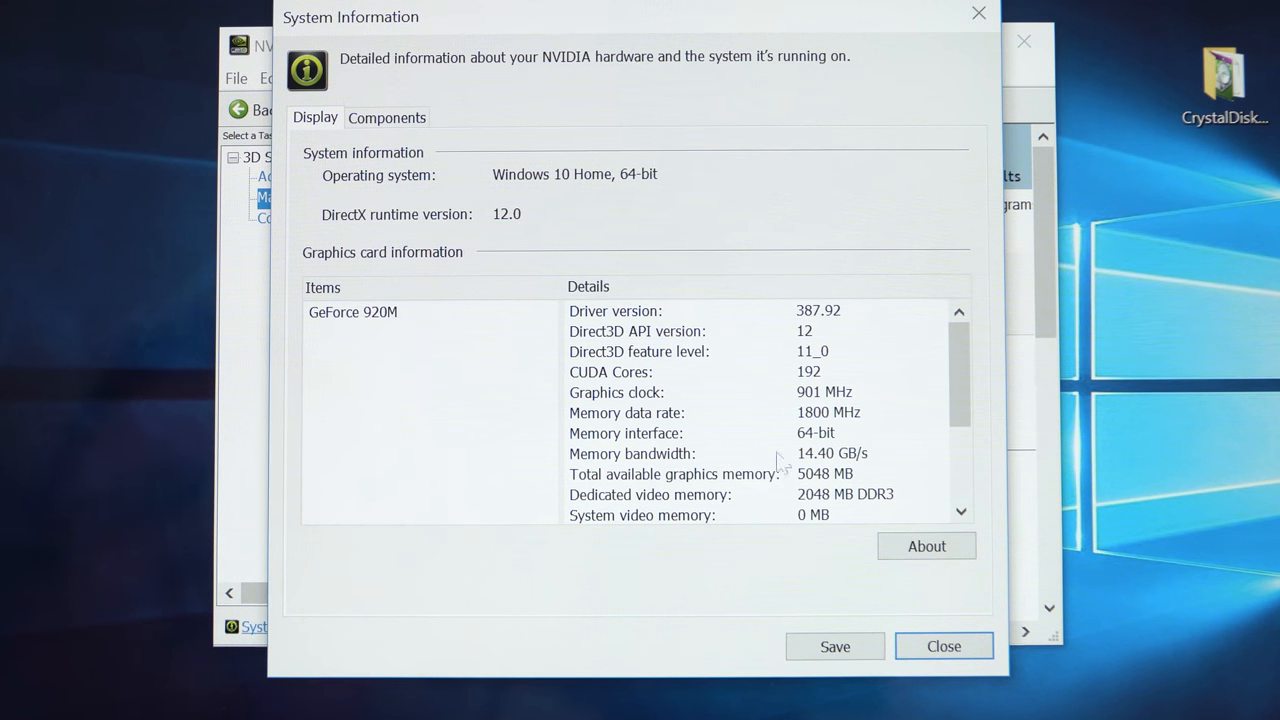
pyautogui.moveTo(849, 511)
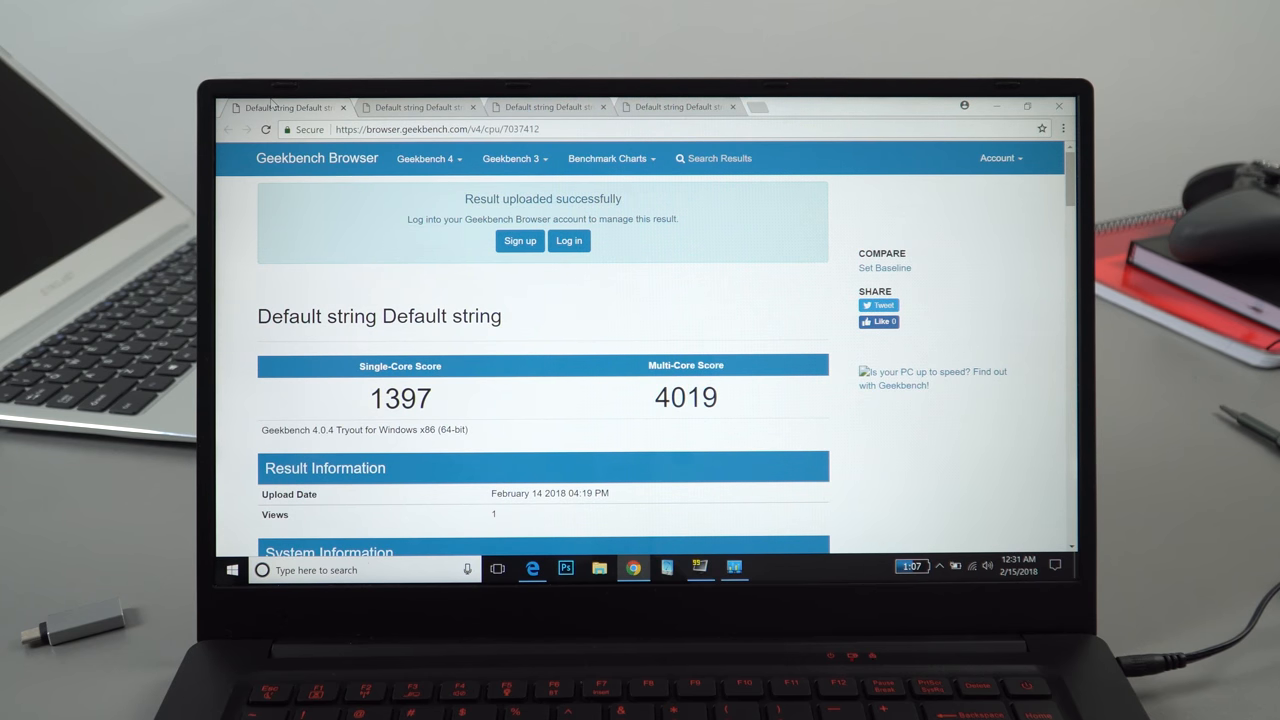
# - Switch to the second tab showing the Geekbench OpenCL score of 8979
pyautogui.click(418, 107)
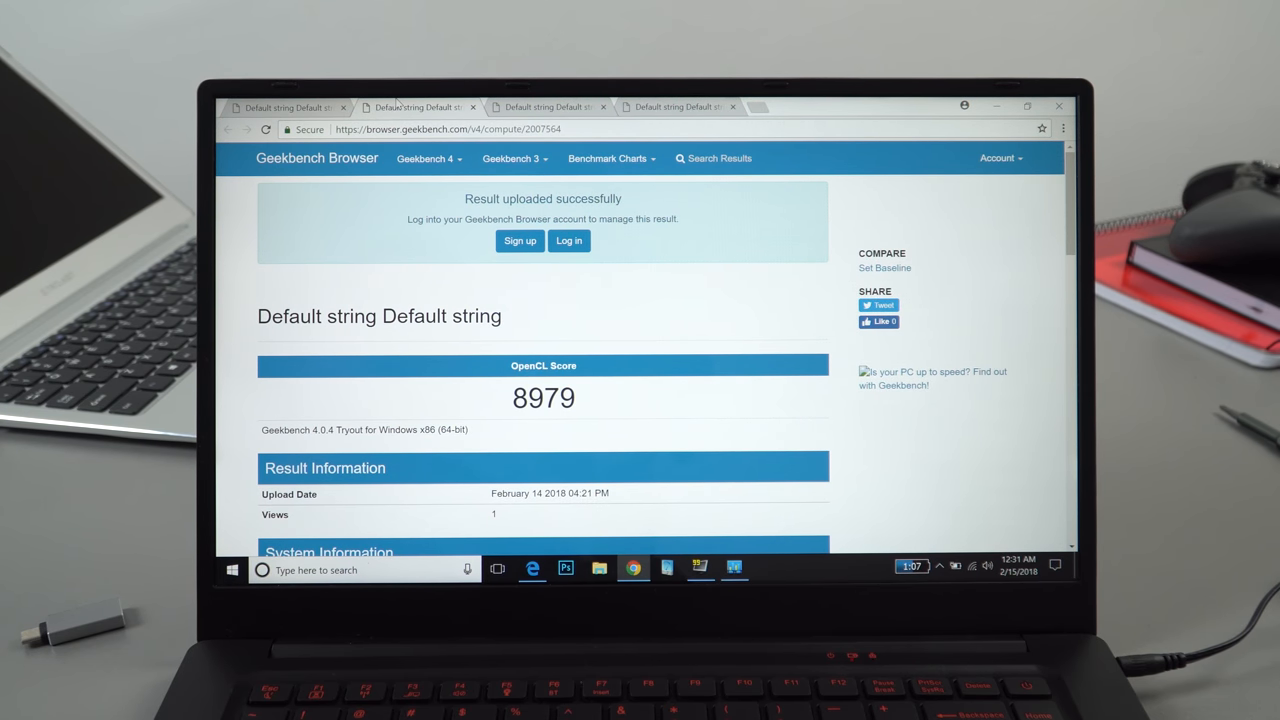